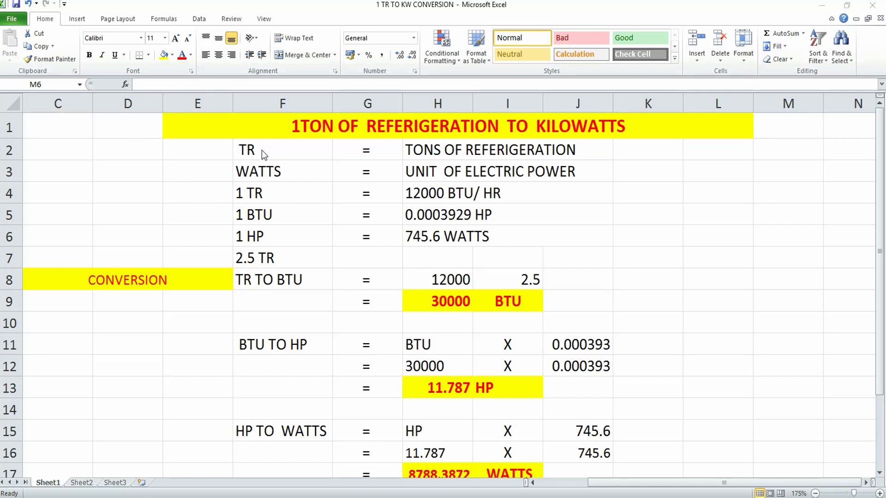
pyautogui.moveTo(262, 154)
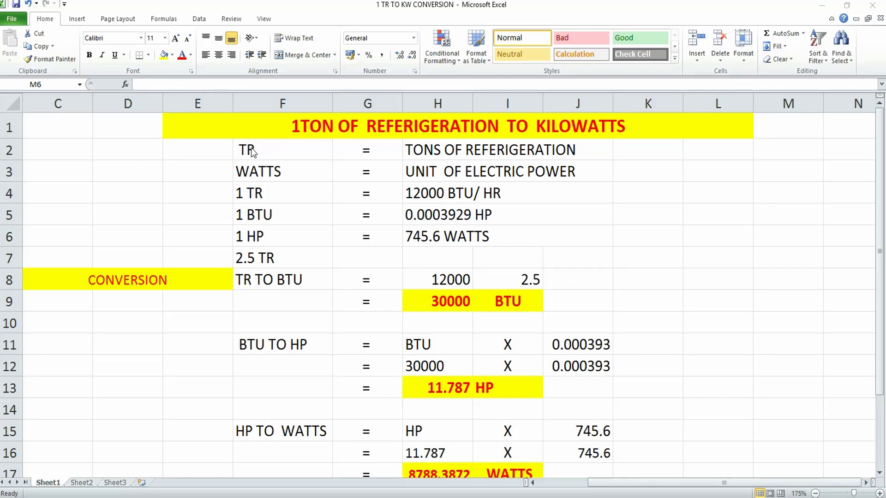
pyautogui.moveTo(260, 153)
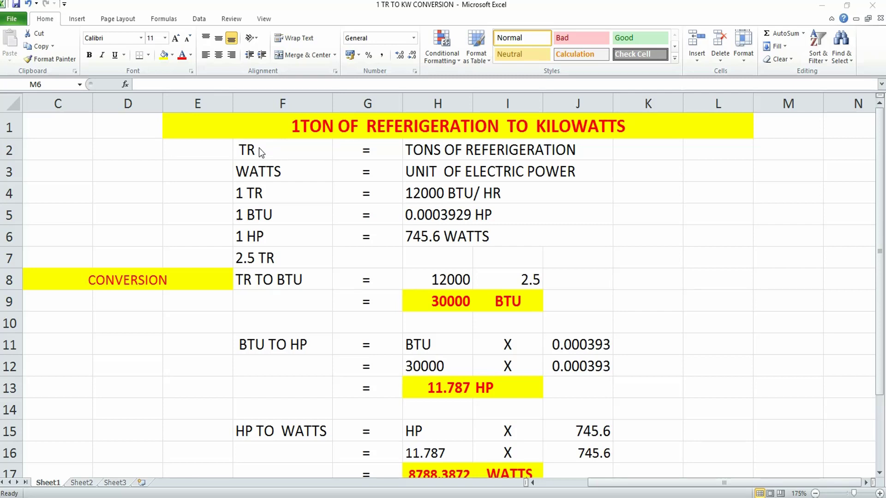
pyautogui.moveTo(293, 175)
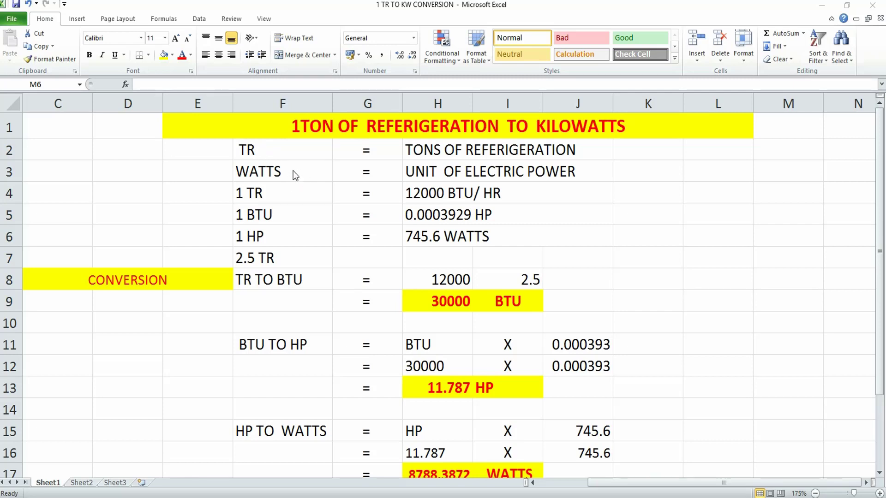
pyautogui.moveTo(470, 195)
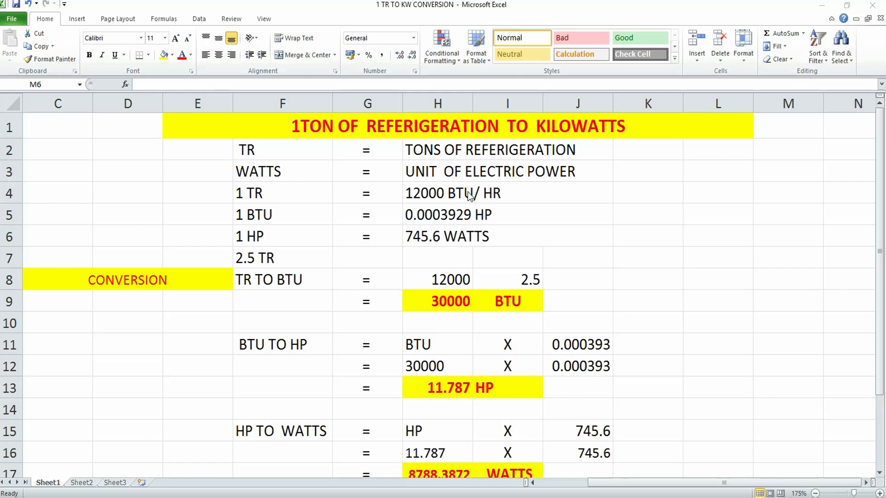
pyautogui.moveTo(265, 220)
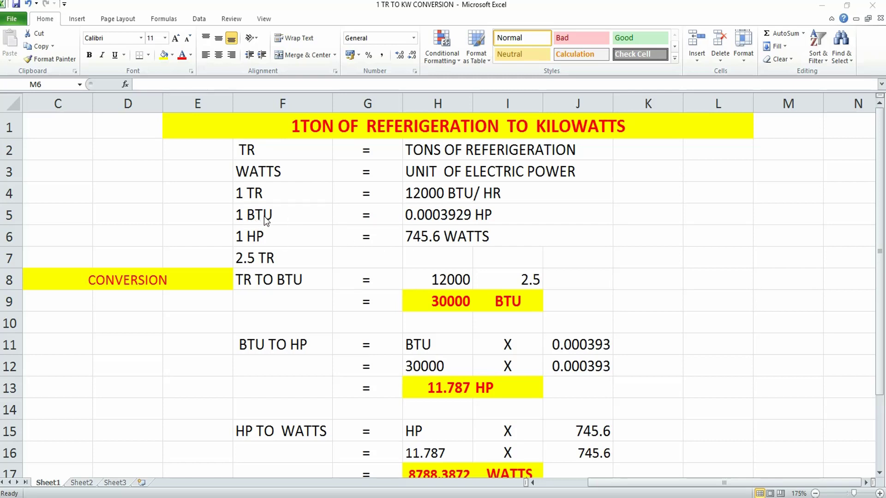
pyautogui.moveTo(287, 220)
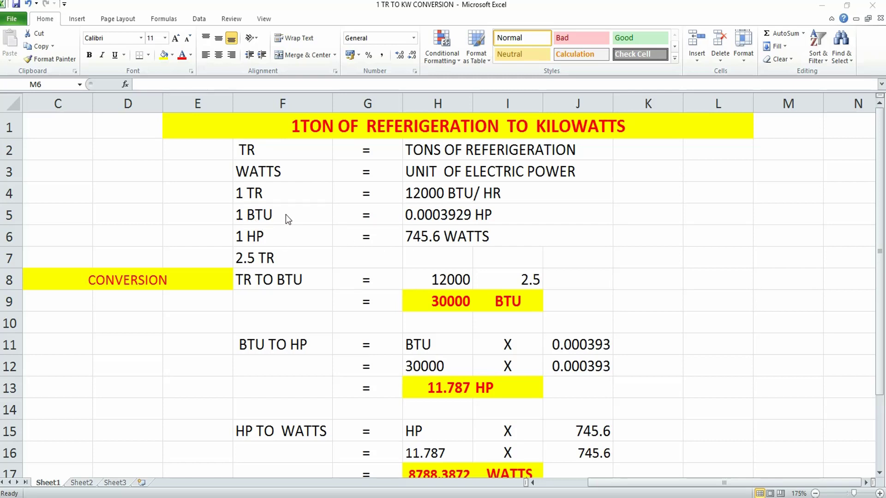
pyautogui.moveTo(251, 155)
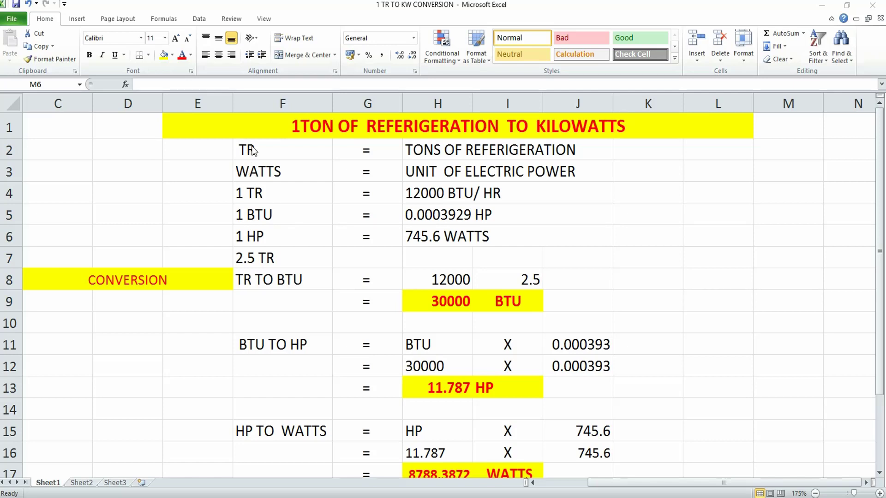
pyautogui.moveTo(287, 219)
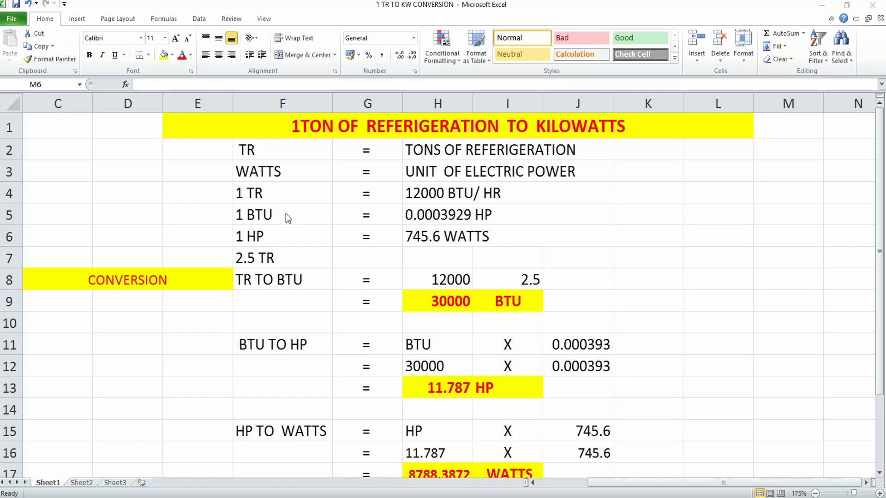
pyautogui.moveTo(278, 220)
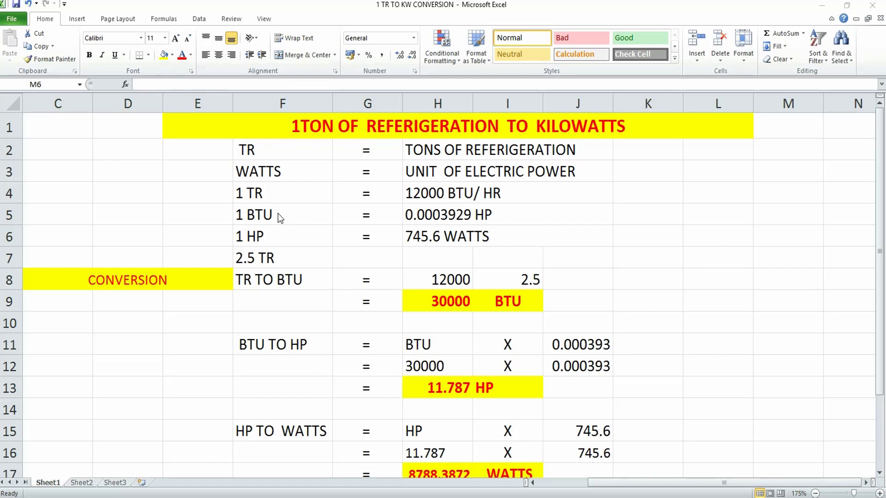
pyautogui.moveTo(341, 237)
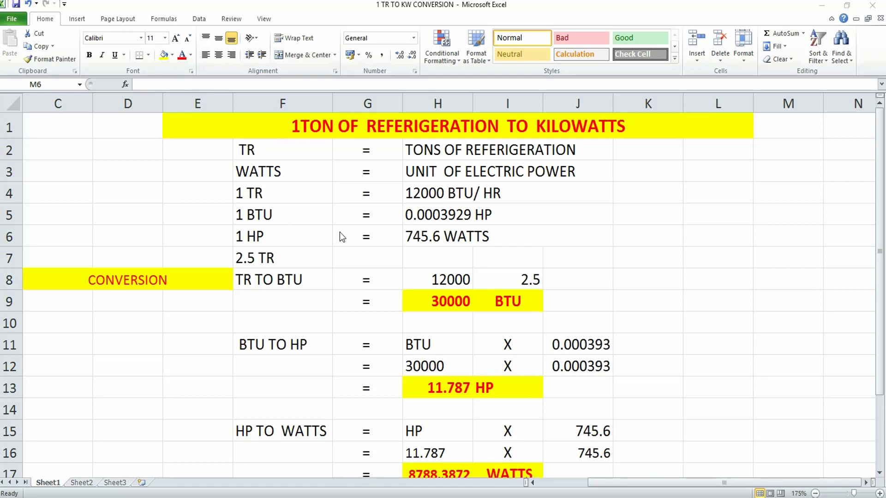
pyautogui.moveTo(362, 203)
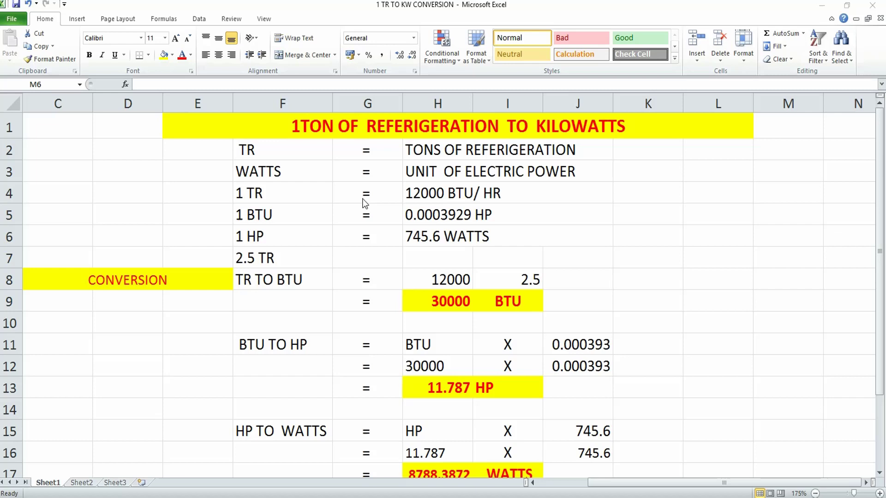
pyautogui.moveTo(513, 200)
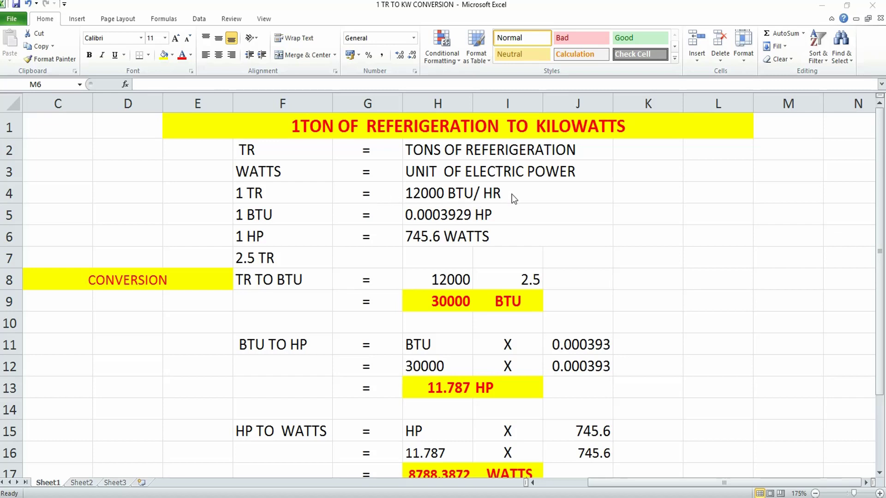
pyautogui.moveTo(421, 223)
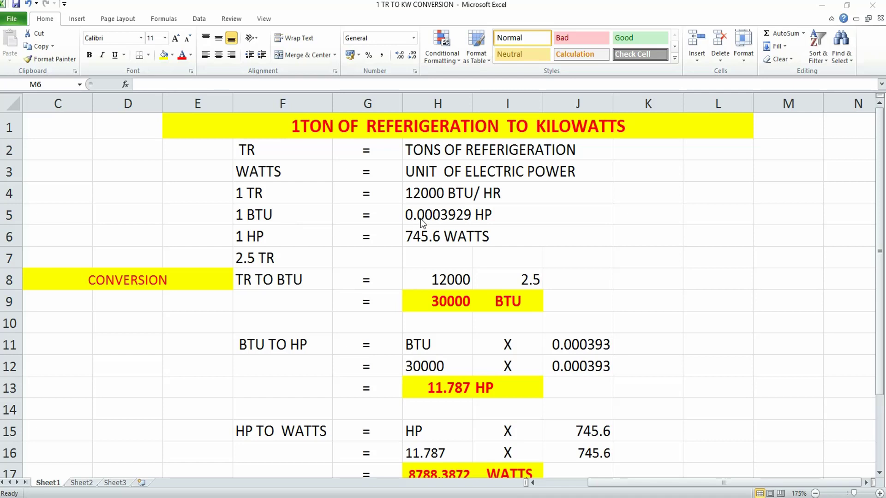
pyautogui.moveTo(439, 224)
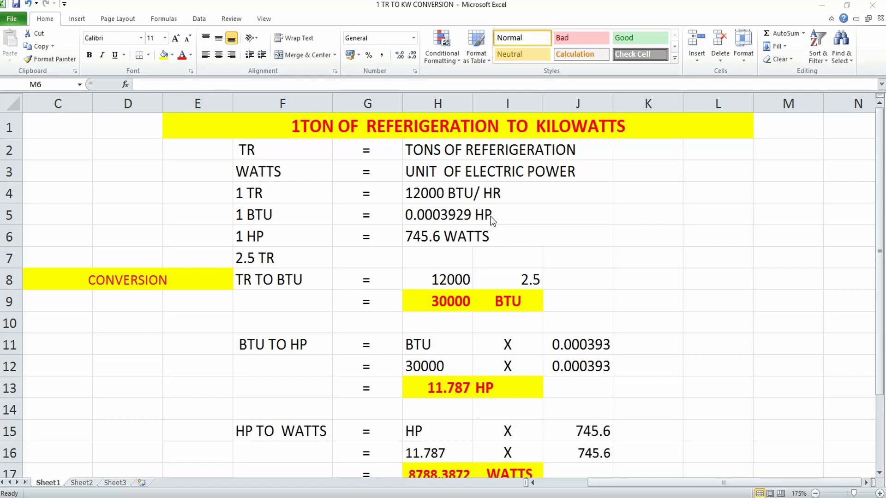
pyautogui.moveTo(325, 232)
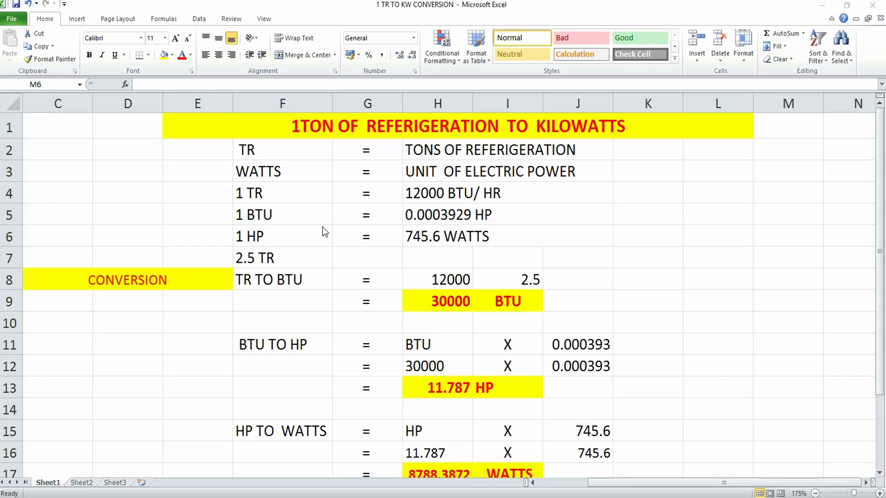
pyautogui.moveTo(285, 256)
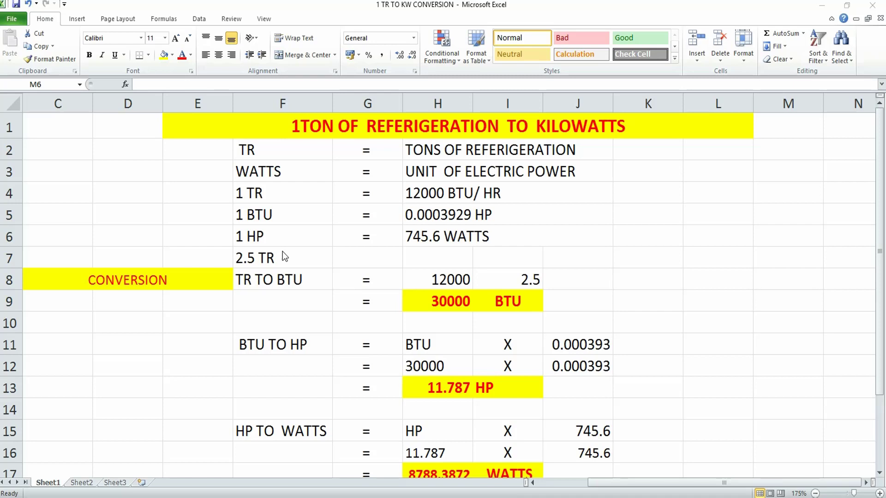
pyautogui.moveTo(432, 266)
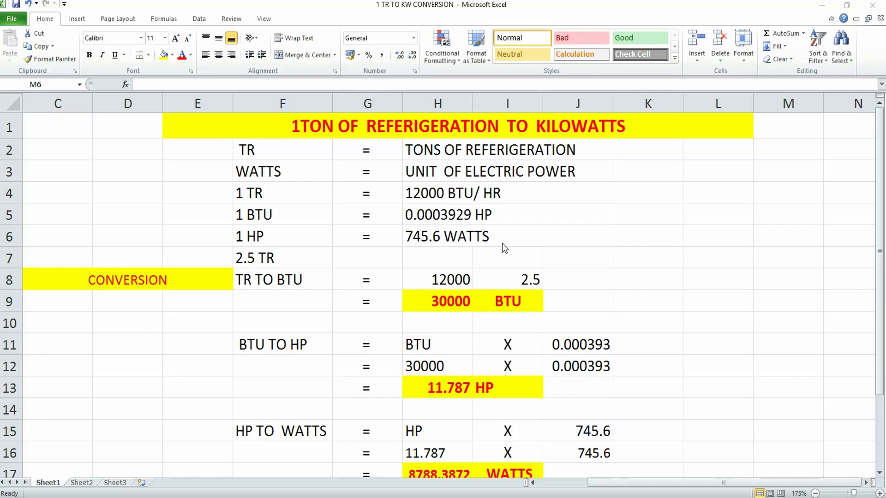
pyautogui.moveTo(258, 301)
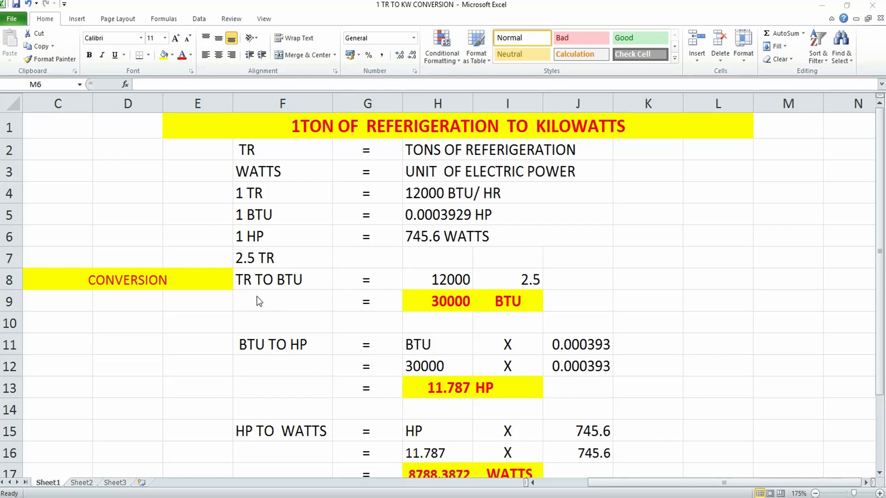
pyautogui.moveTo(240, 286)
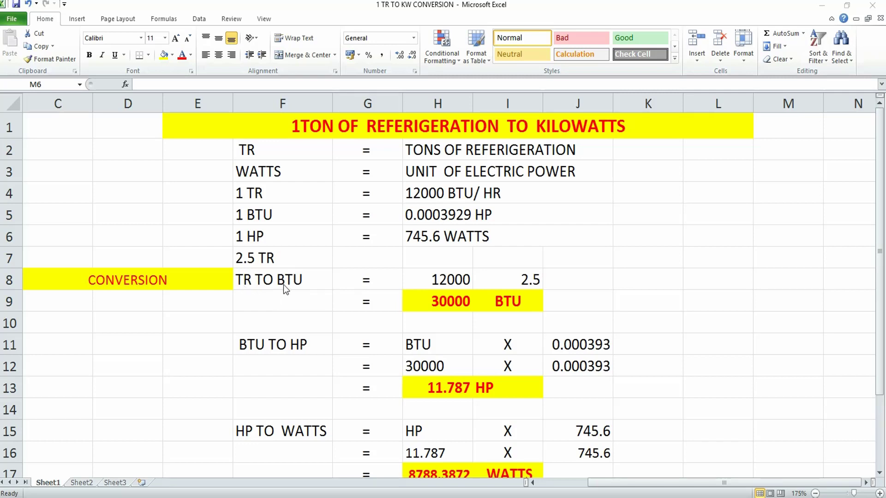
pyautogui.moveTo(404, 240)
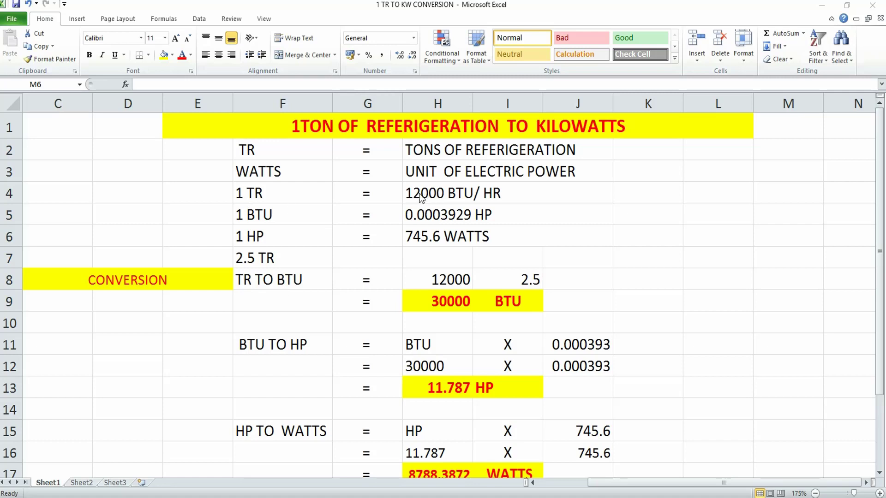
pyautogui.moveTo(501, 195)
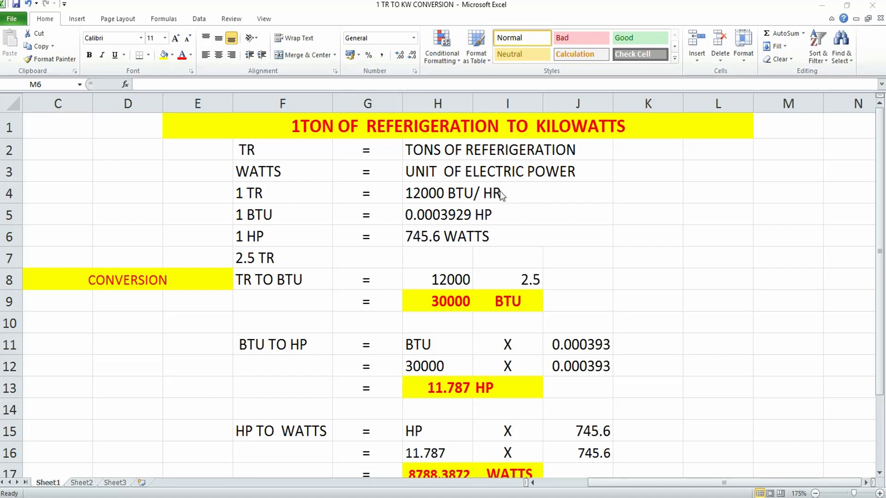
pyautogui.moveTo(316, 260)
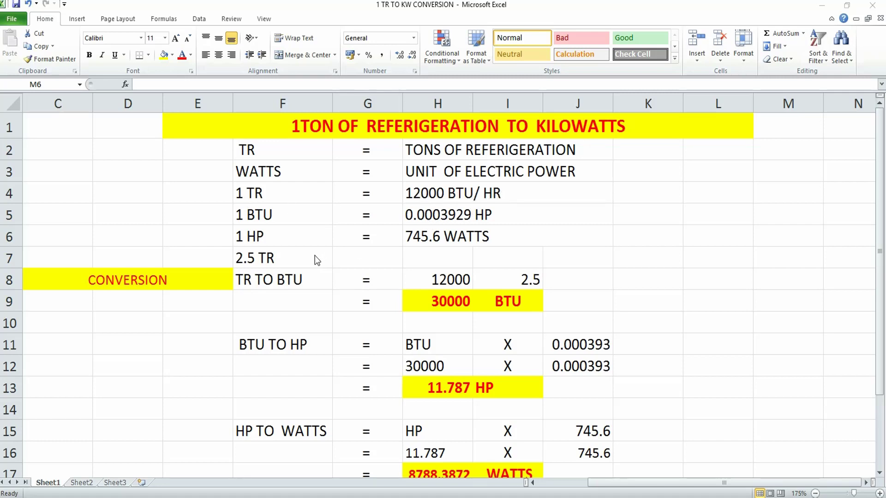
pyautogui.moveTo(252, 261)
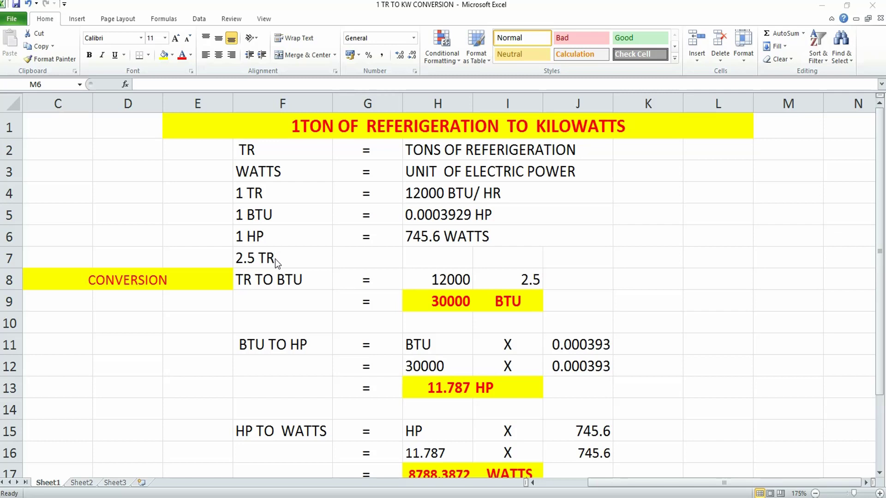
pyautogui.moveTo(457, 287)
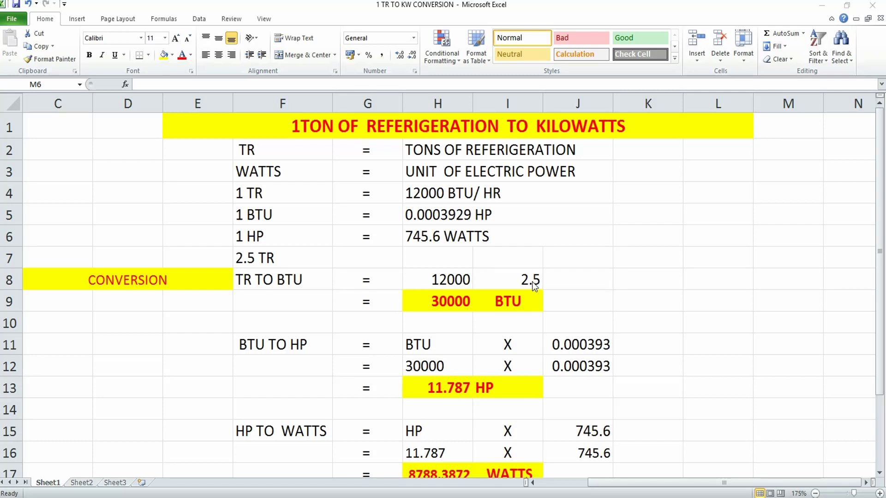
pyautogui.moveTo(537, 287)
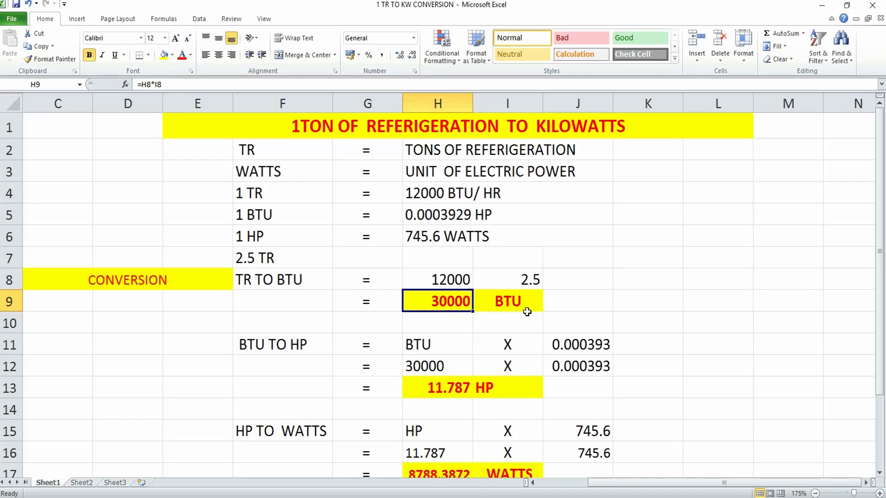
pyautogui.moveTo(458, 295)
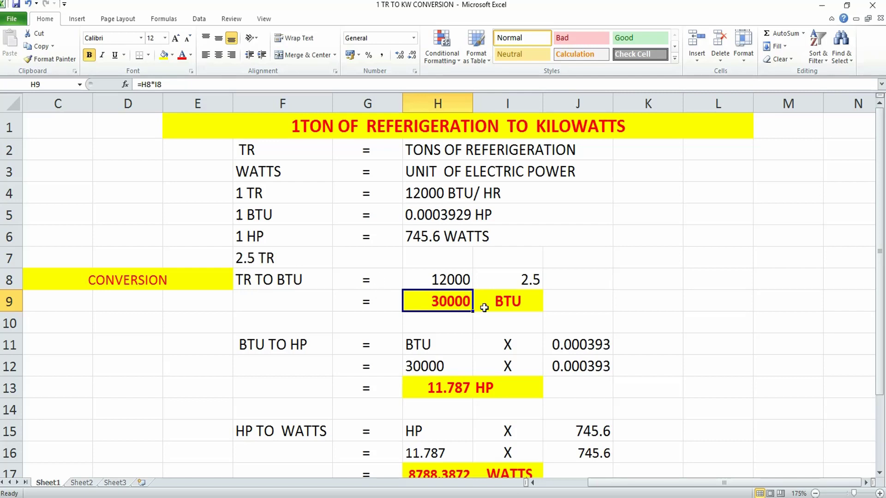
pyautogui.scroll(-3)
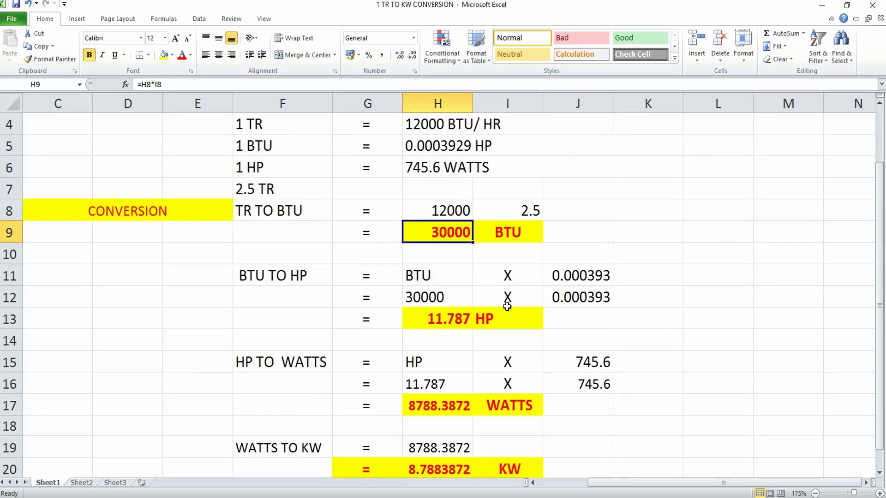
pyautogui.moveTo(501, 305)
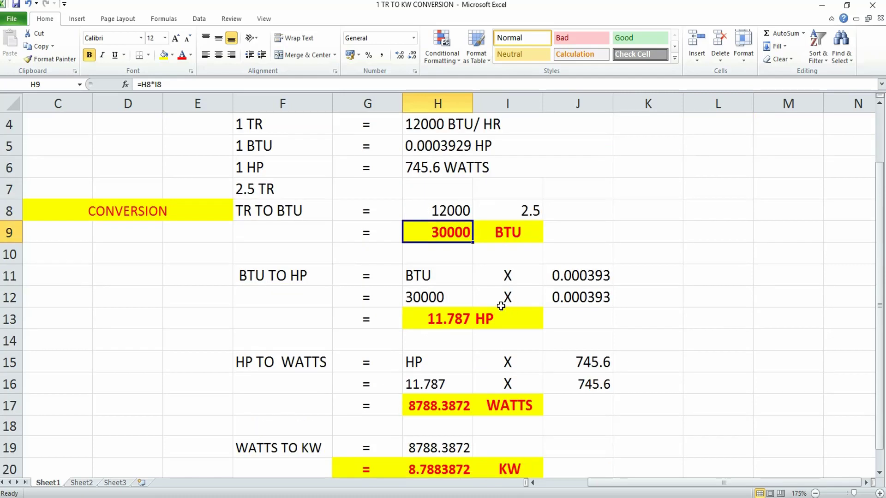
pyautogui.moveTo(239, 281)
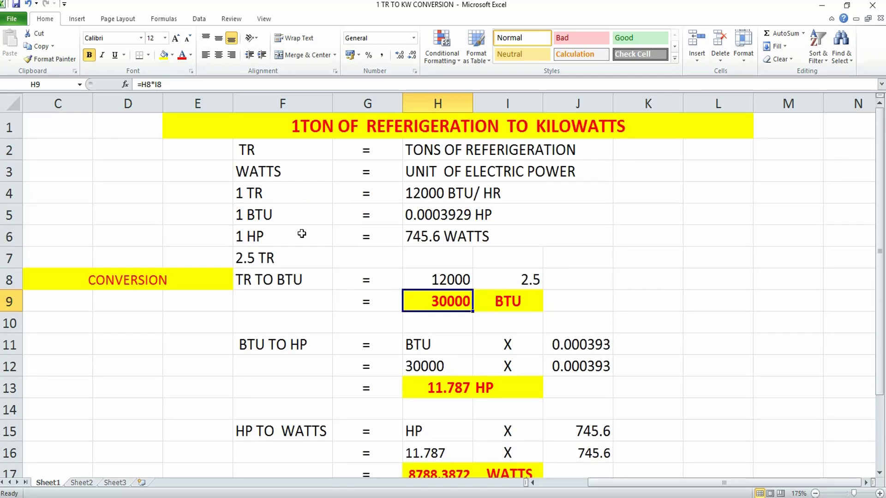
pyautogui.moveTo(265, 229)
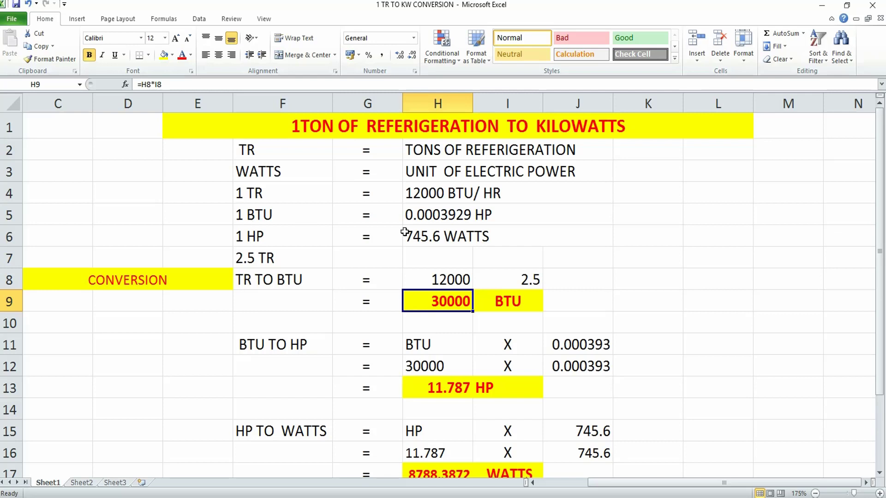
pyautogui.moveTo(441, 221)
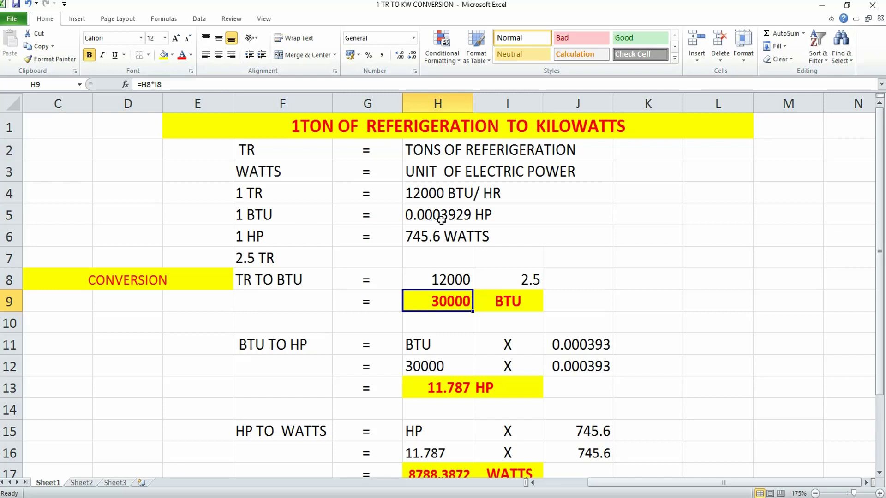
pyautogui.moveTo(484, 221)
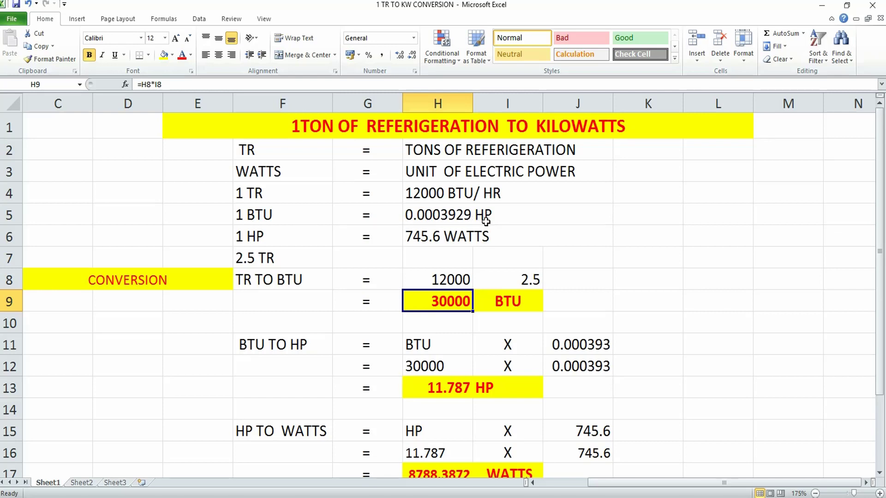
pyautogui.moveTo(484, 226)
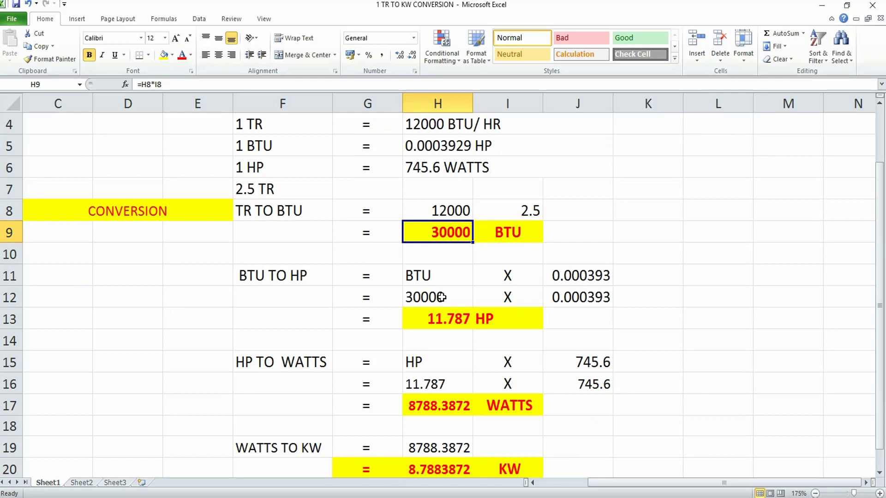
pyautogui.moveTo(246, 222)
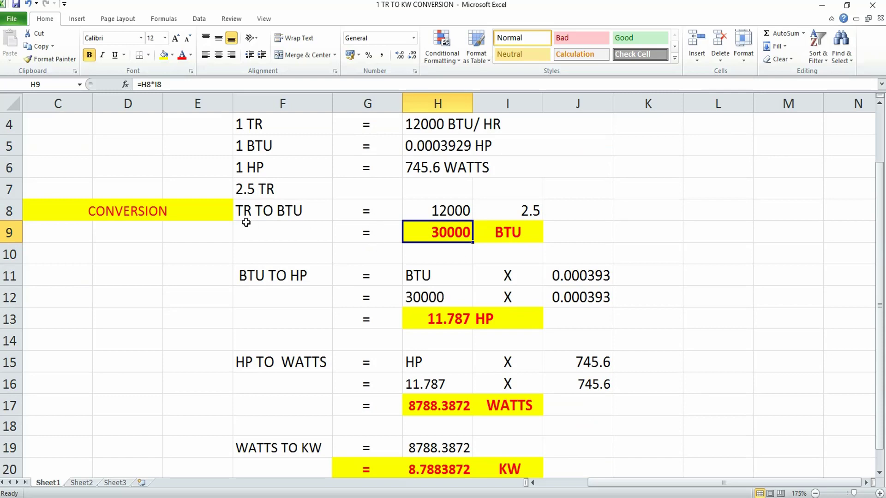
pyautogui.moveTo(286, 218)
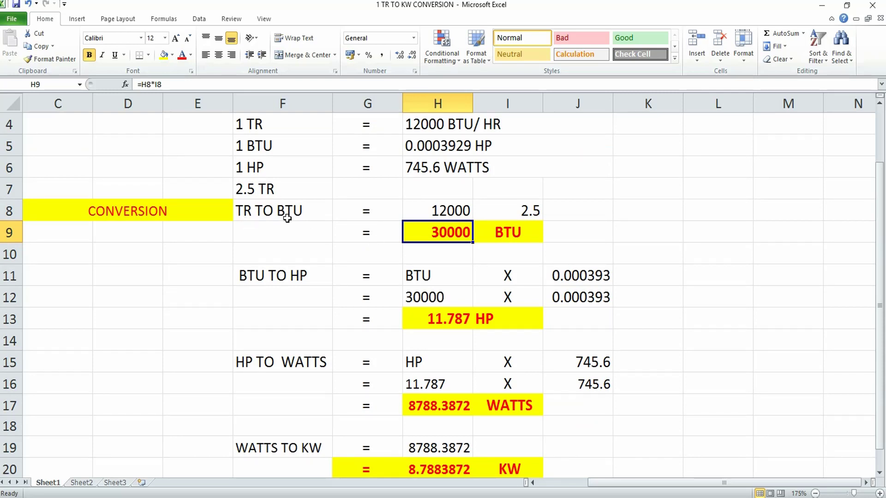
pyautogui.moveTo(441, 237)
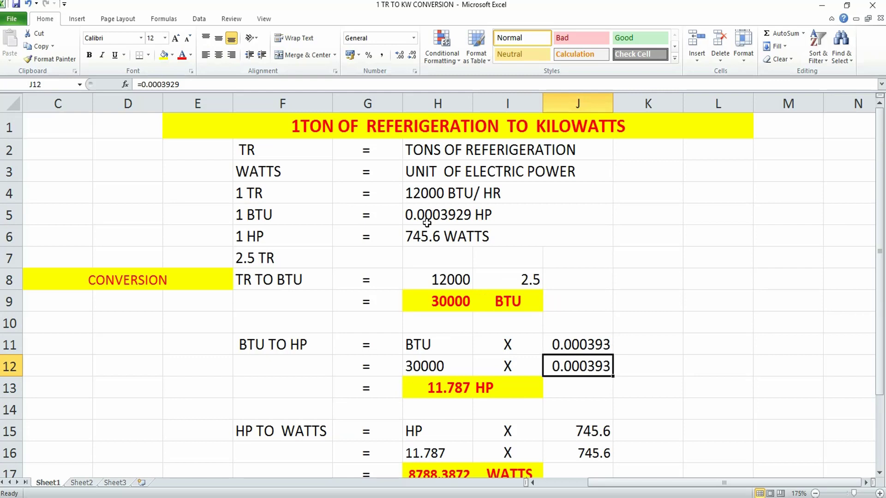
pyautogui.moveTo(466, 218)
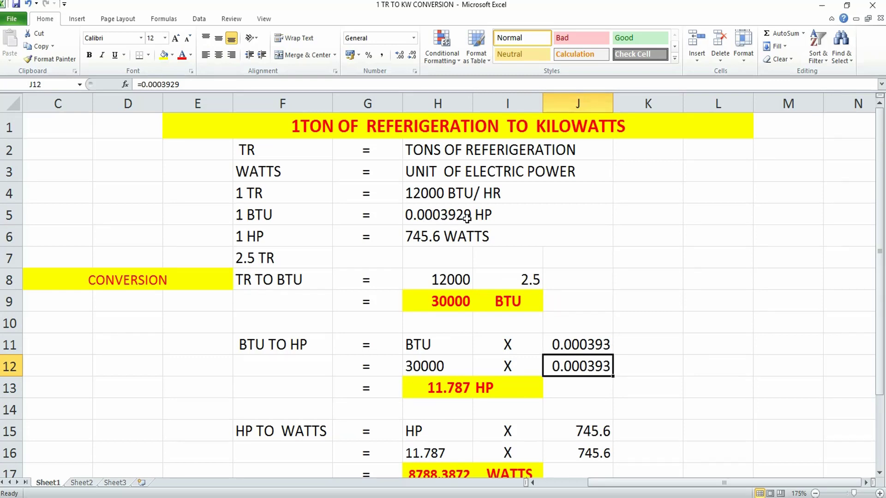
pyautogui.scroll(-3)
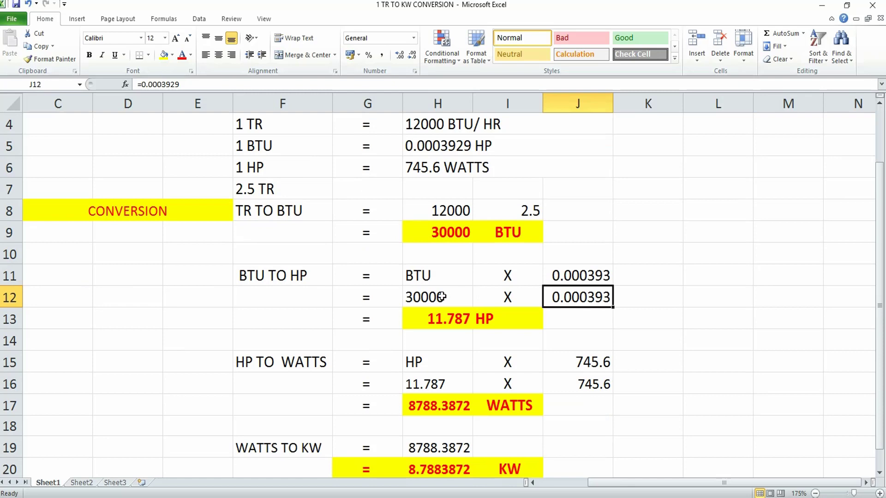
pyautogui.moveTo(497, 236)
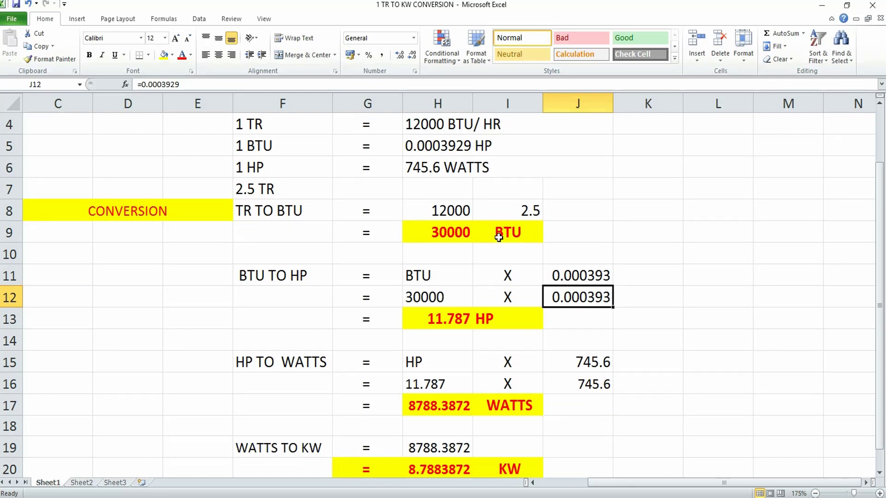
pyautogui.moveTo(450, 321)
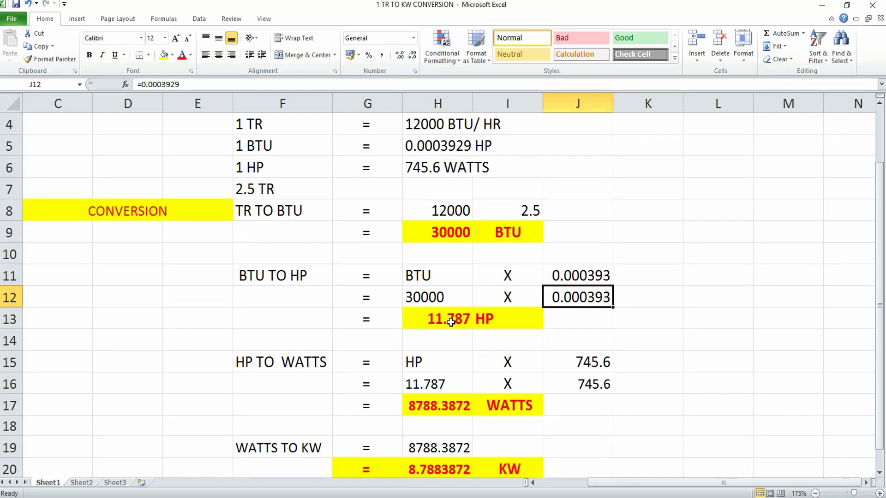
pyautogui.click(437, 319)
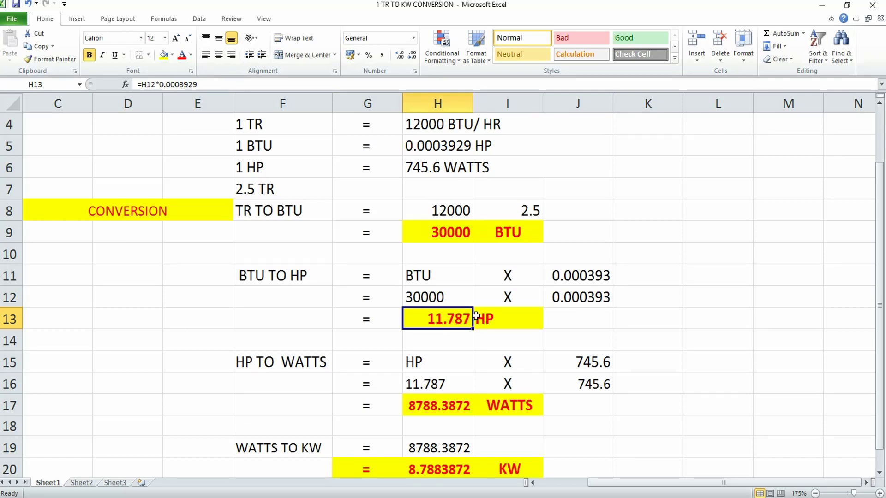
pyautogui.moveTo(243, 282)
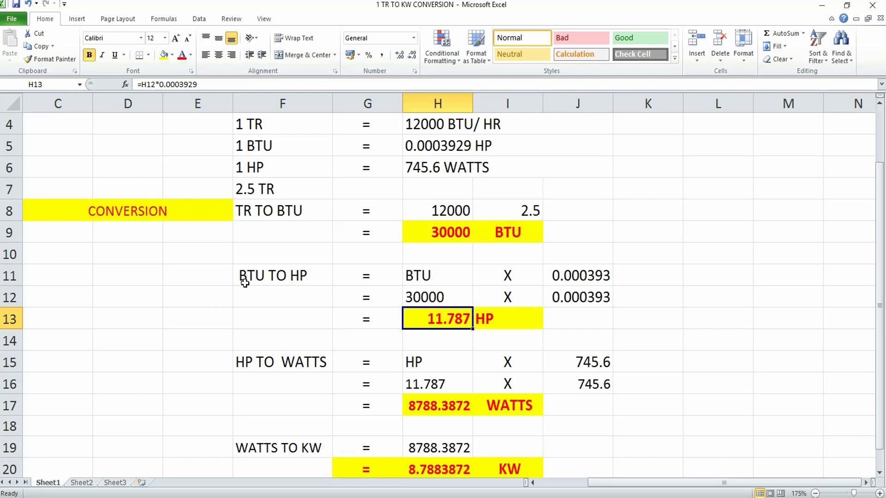
pyautogui.moveTo(444, 337)
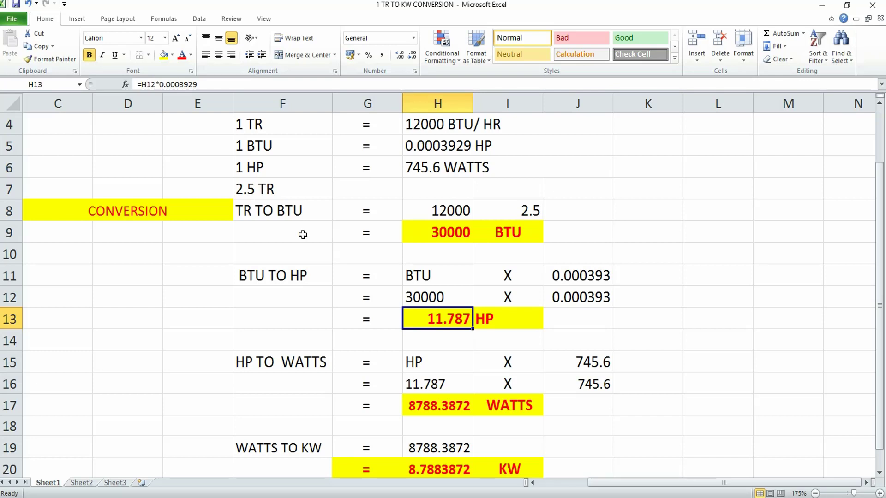
pyautogui.moveTo(499, 324)
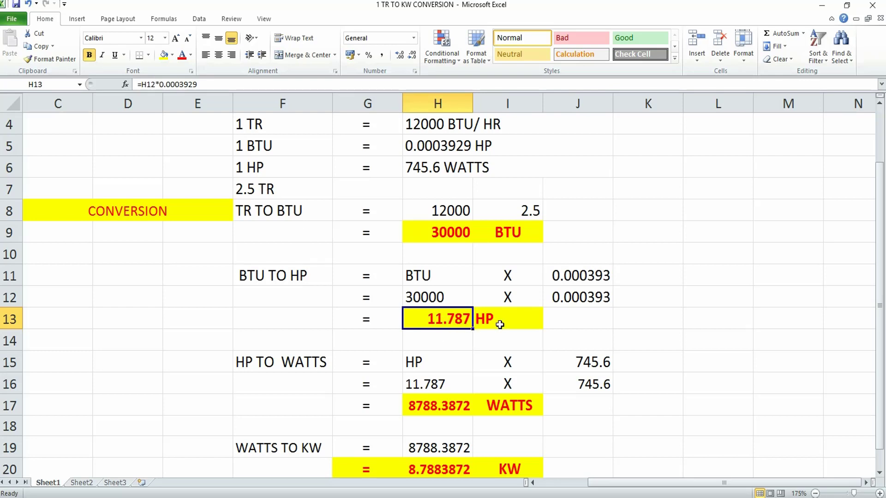
pyautogui.scroll(-3)
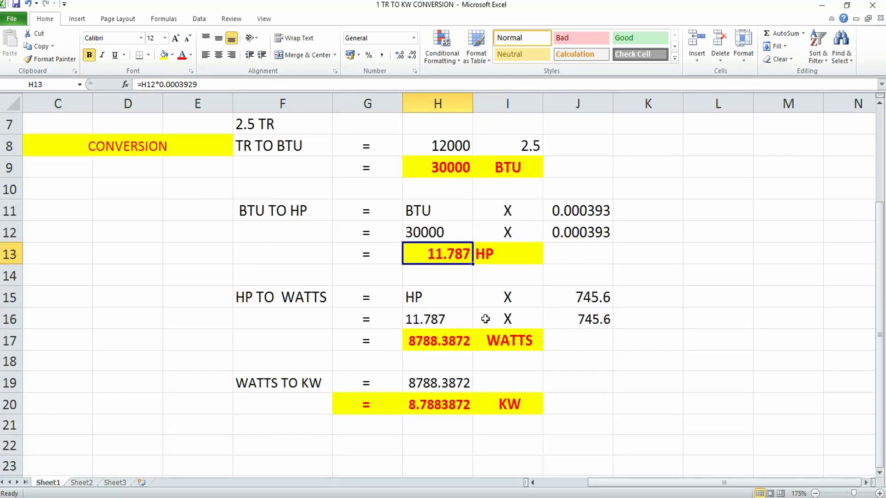
pyautogui.moveTo(618, 283)
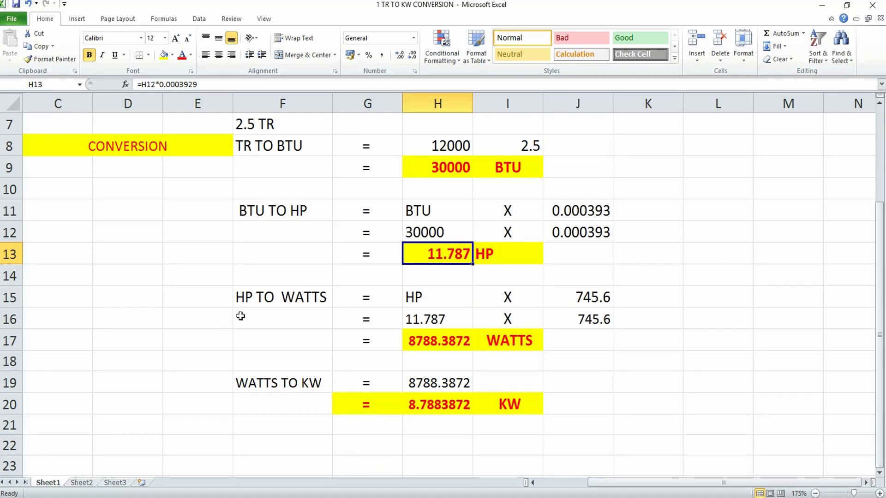
pyautogui.moveTo(256, 319)
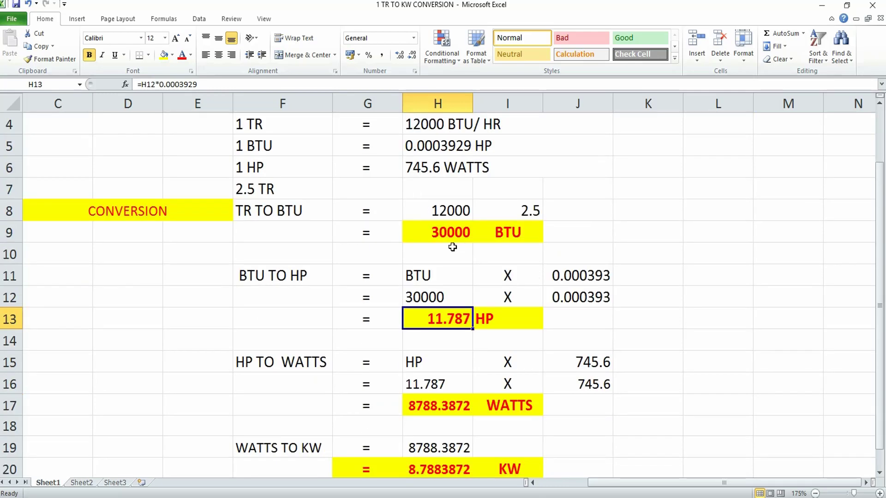
pyautogui.scroll(-3)
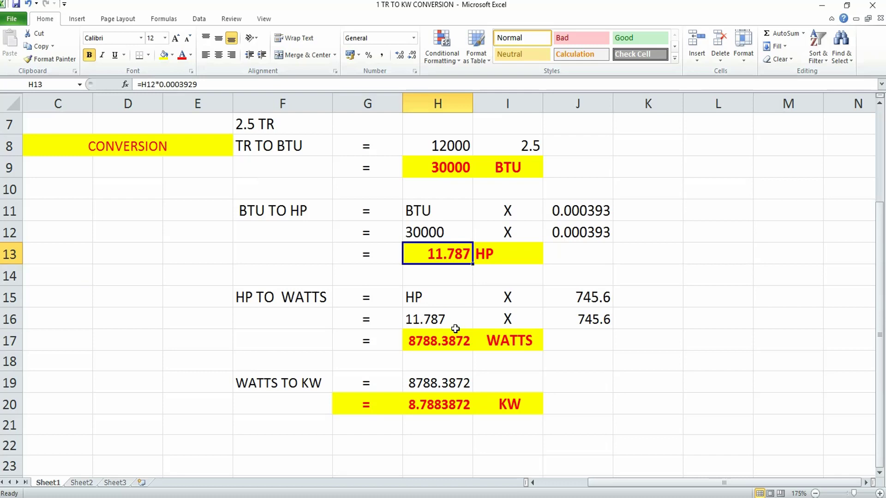
pyautogui.moveTo(429, 319)
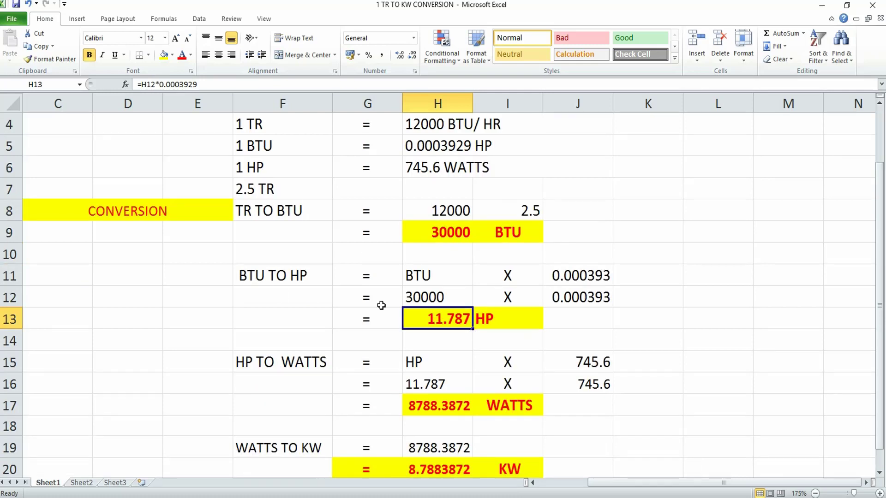
pyautogui.moveTo(243, 277)
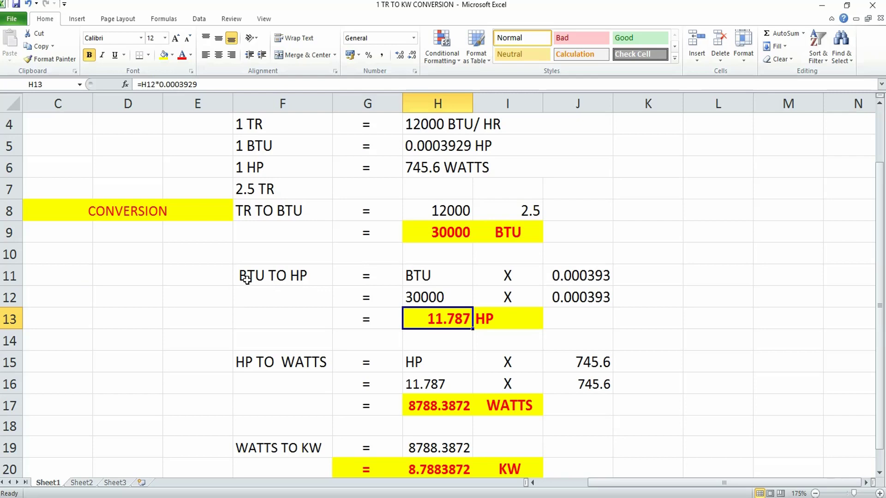
pyautogui.moveTo(457, 318)
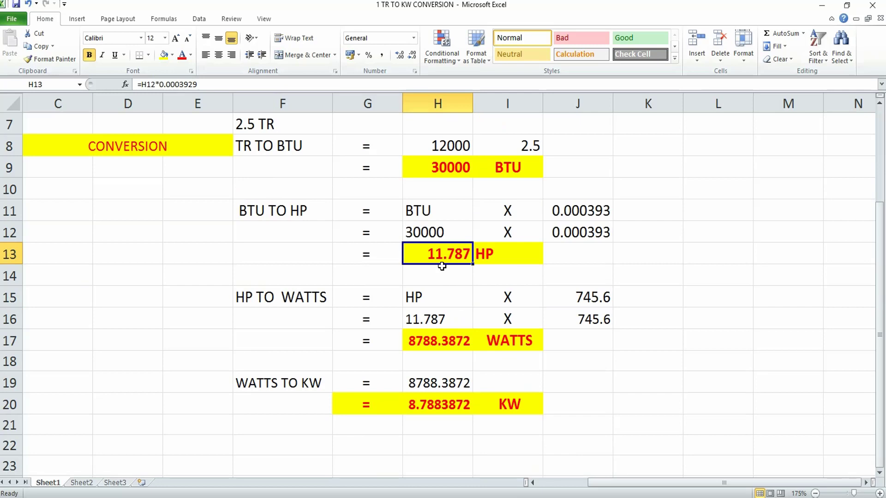
pyautogui.moveTo(448, 345)
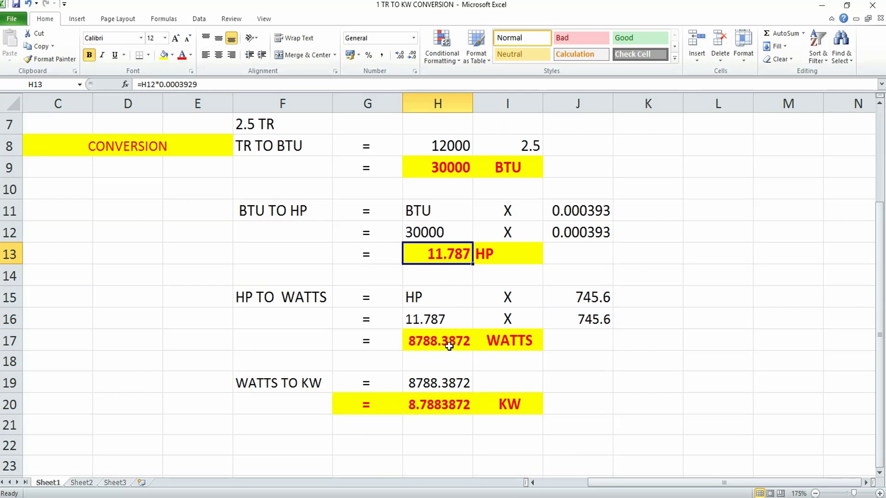
pyautogui.click(436, 319)
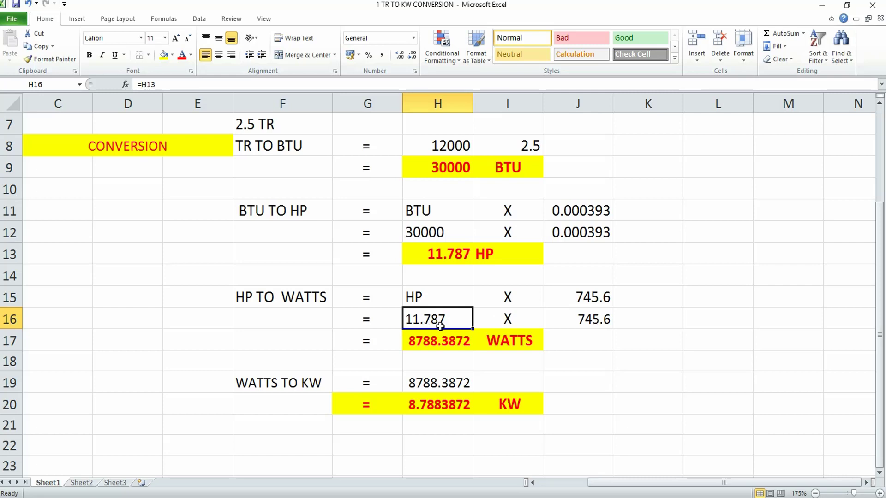
pyautogui.click(436, 340)
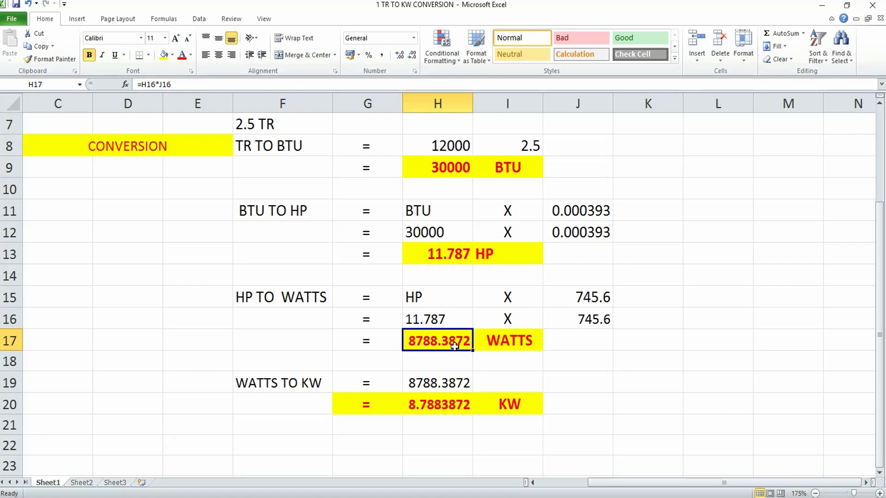
pyautogui.moveTo(522, 352)
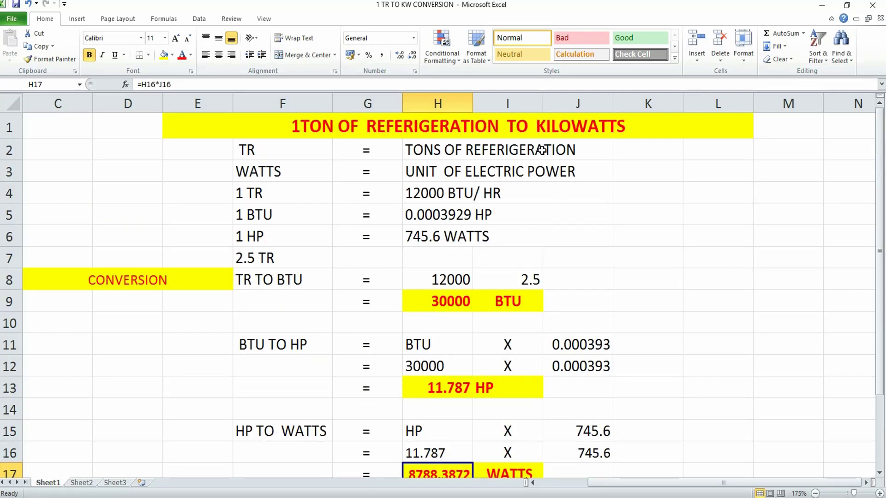
pyautogui.moveTo(311, 131)
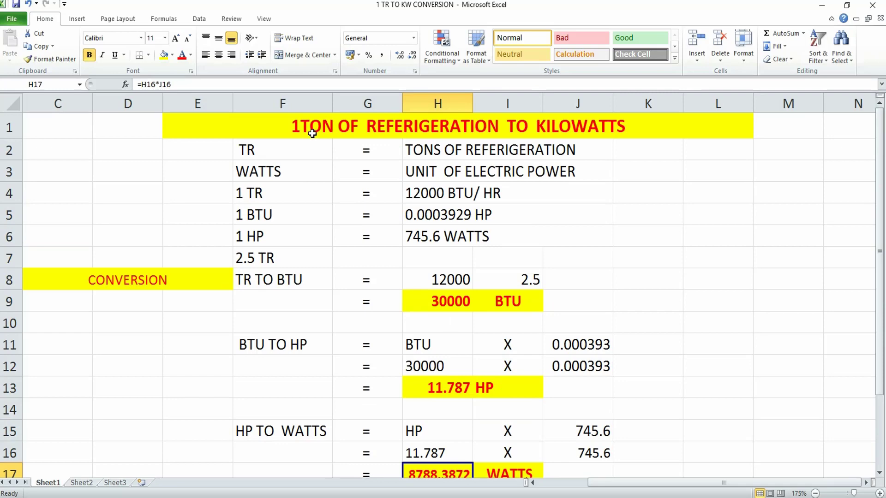
pyautogui.moveTo(524, 258)
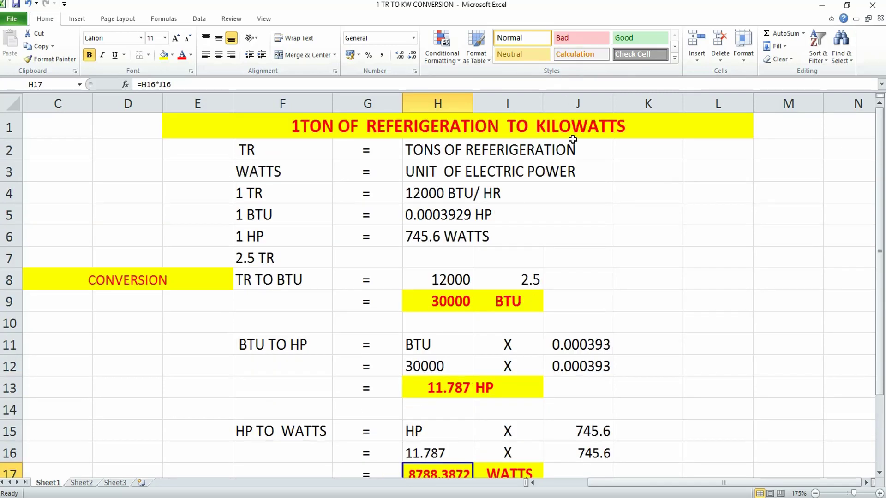
pyautogui.scroll(-3)
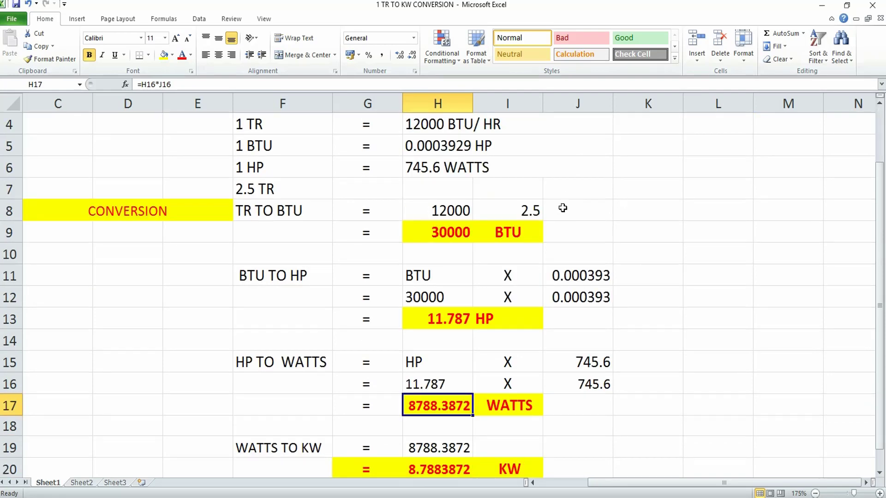
pyautogui.scroll(-3)
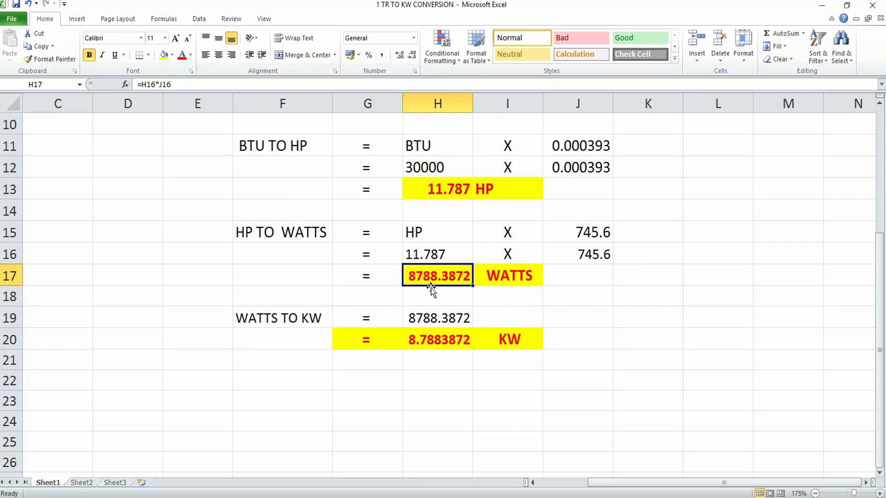
pyautogui.moveTo(449, 287)
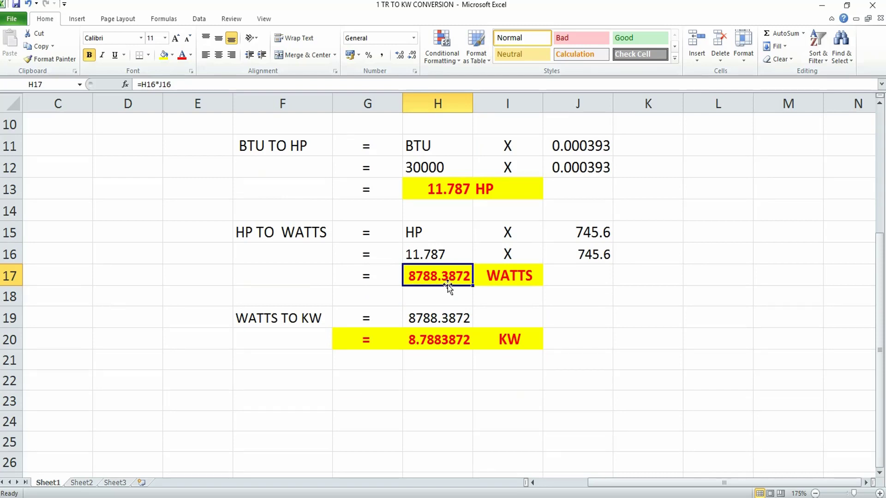
pyautogui.moveTo(455, 325)
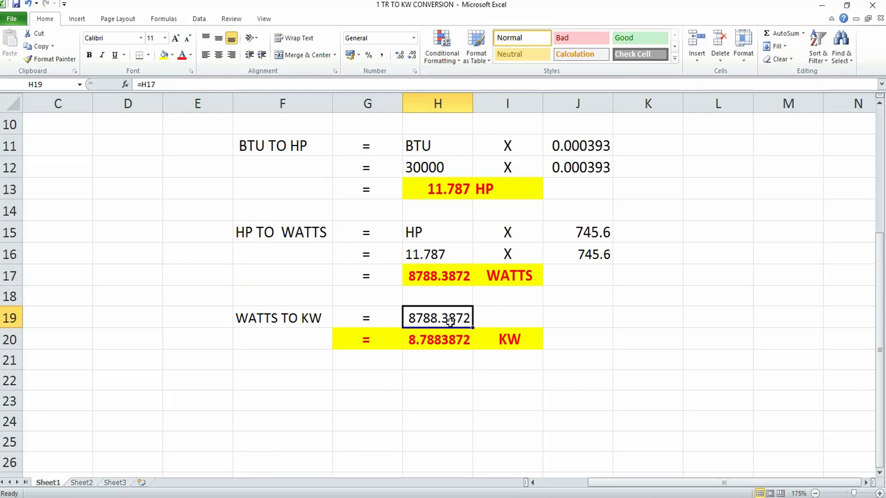
pyautogui.moveTo(449, 322)
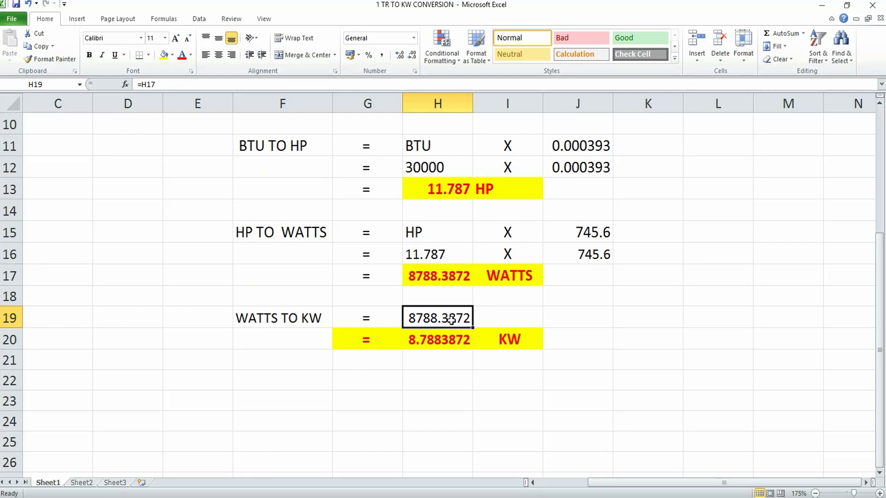
pyautogui.click(438, 338)
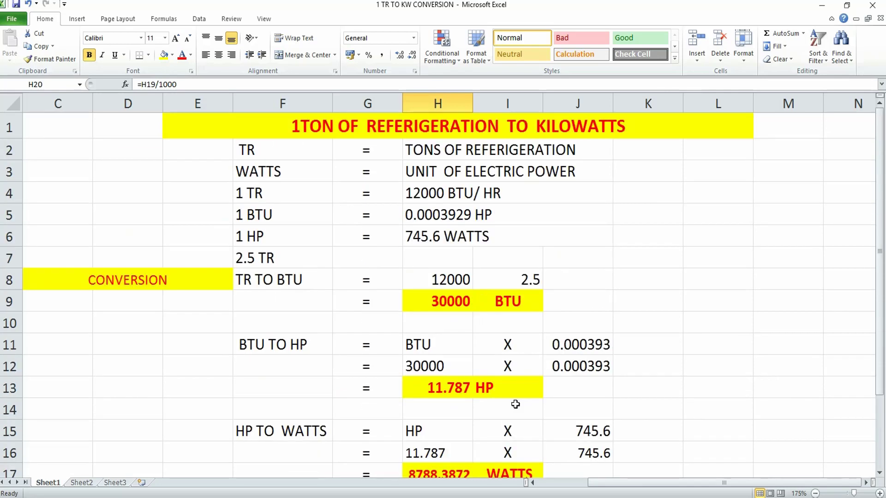
pyautogui.moveTo(361, 154)
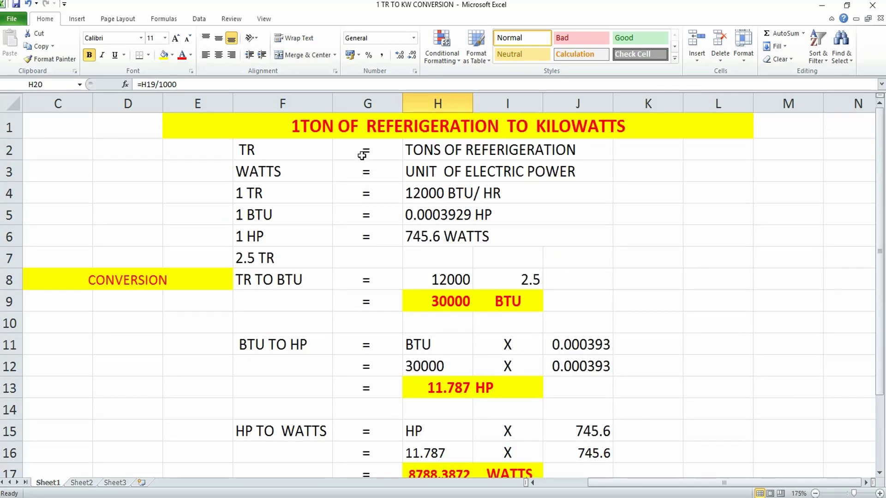
pyautogui.moveTo(415, 229)
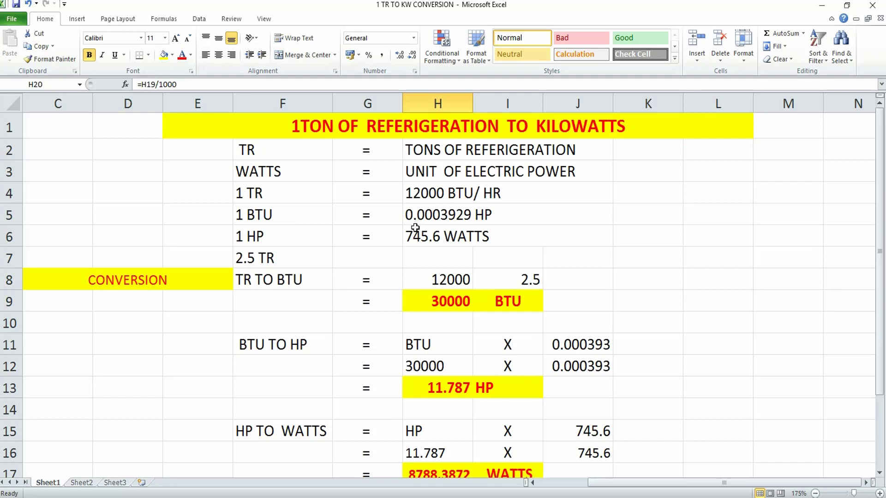
pyautogui.moveTo(443, 293)
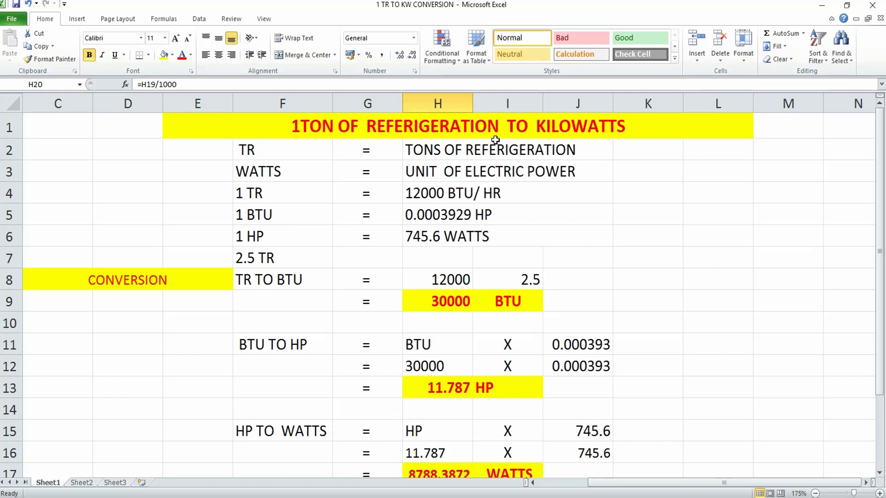
pyautogui.moveTo(483, 138)
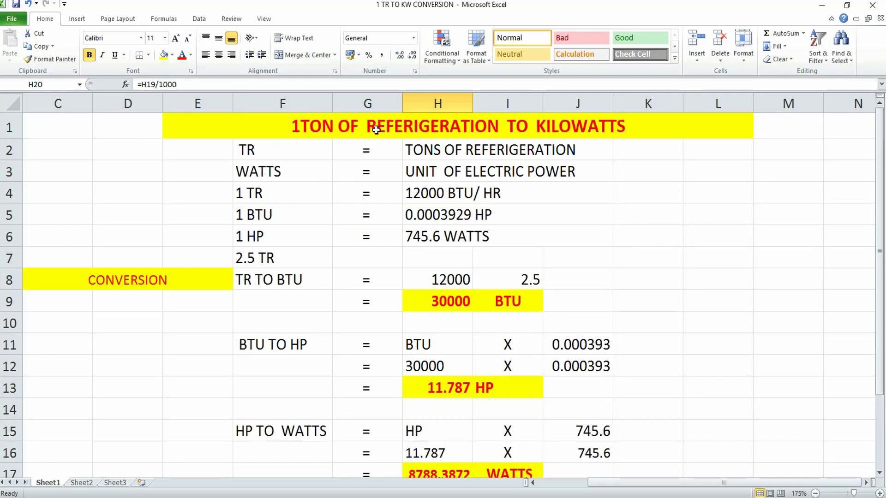
pyautogui.scroll(-3)
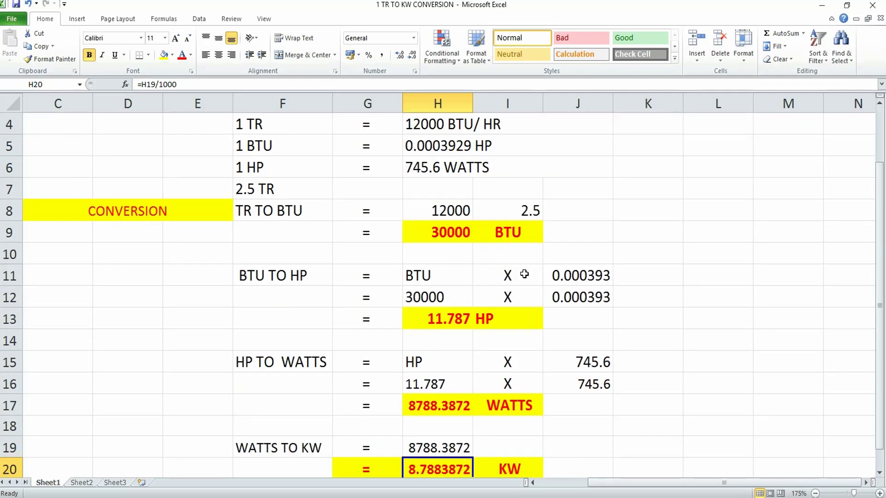
pyautogui.scroll(-3)
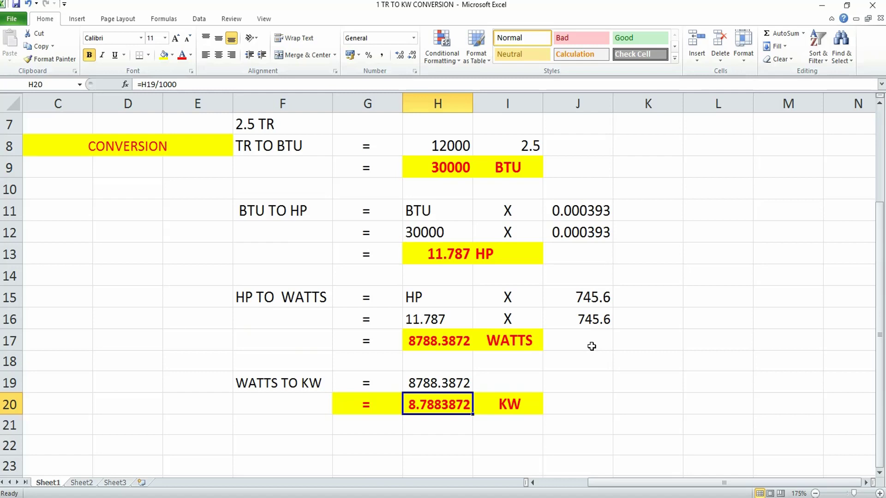
pyautogui.moveTo(588, 349)
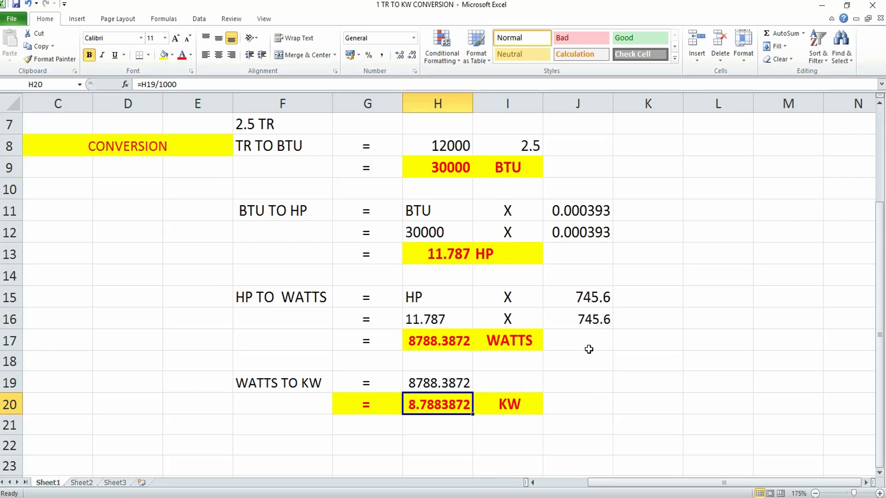
pyautogui.moveTo(589, 359)
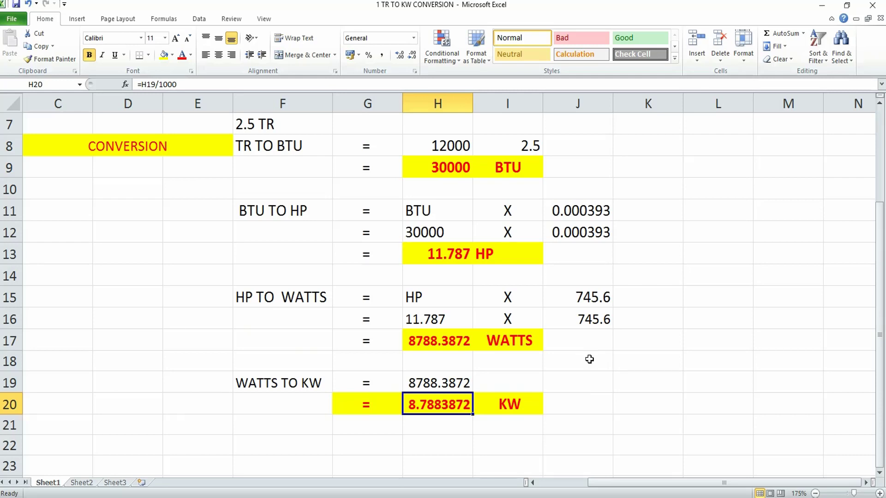